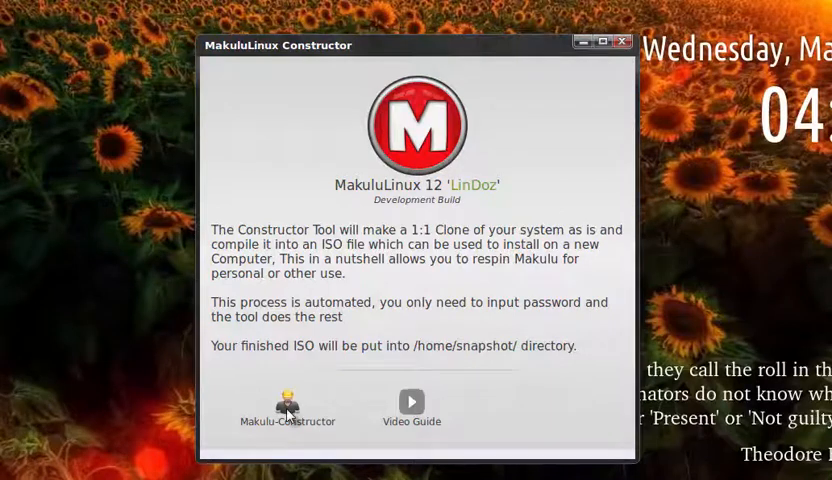
# Launch Makulu-Constructor's system clone build, bringing up the terminal's sudo password prompt
pyautogui.click(288, 403)
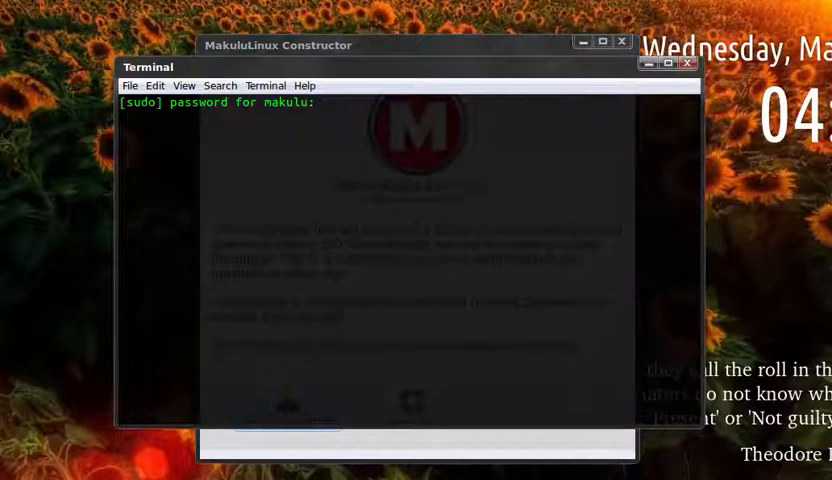